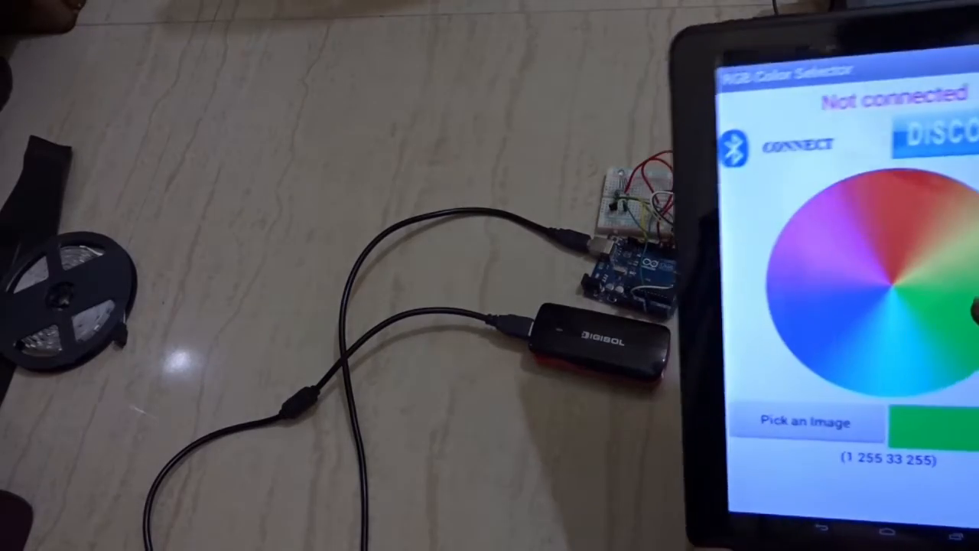
- Connect the tablet to the Arduino's Bluetooth module via CONNECT
left_click(903, 222)
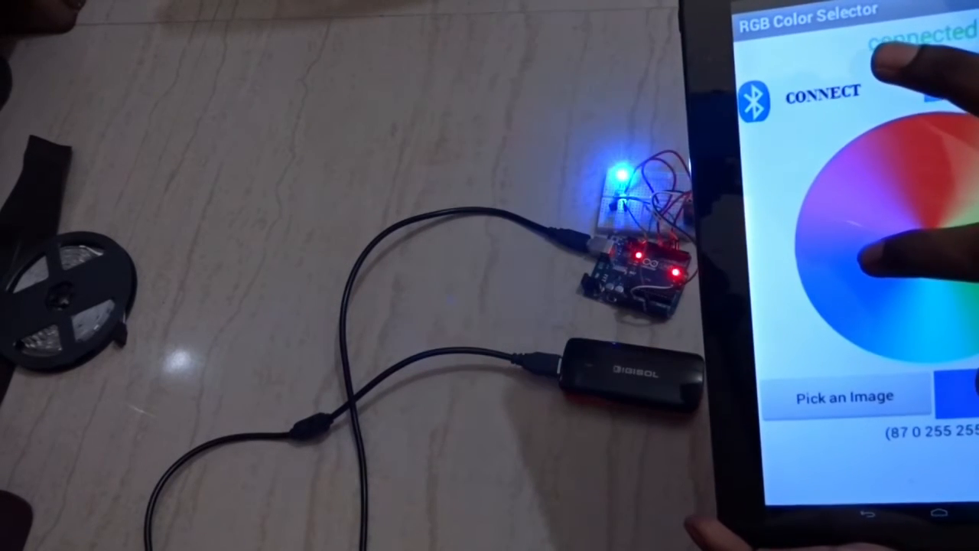
left_click(903, 153)
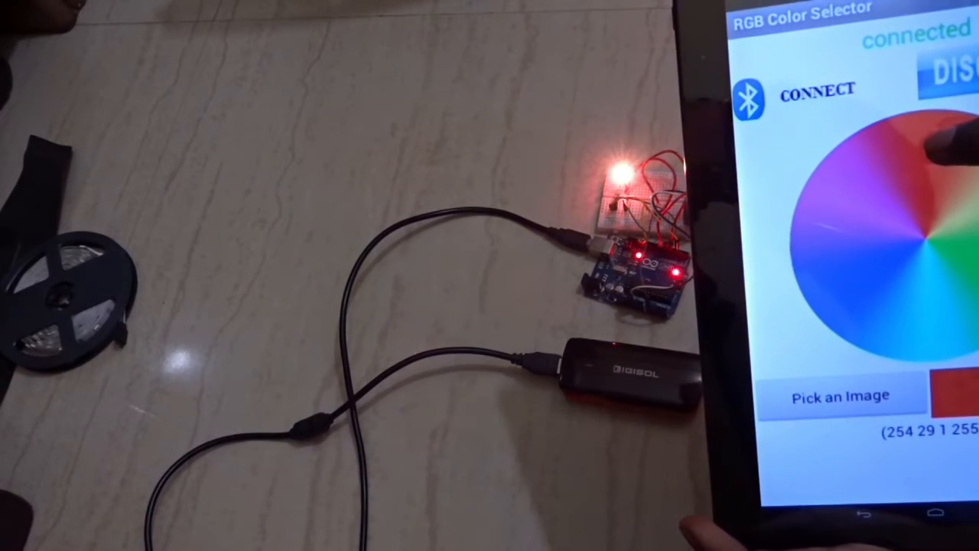
left_click(948, 222)
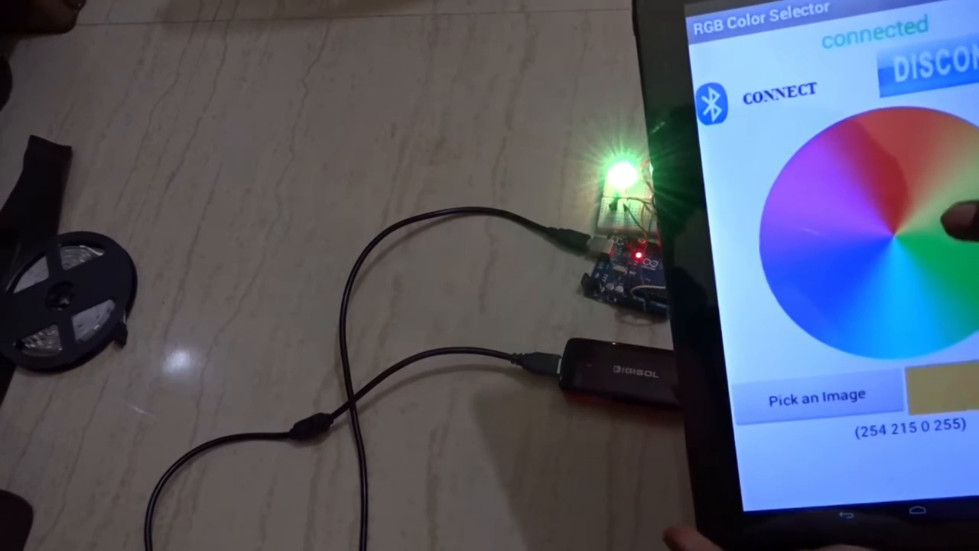
left_click(814, 398)
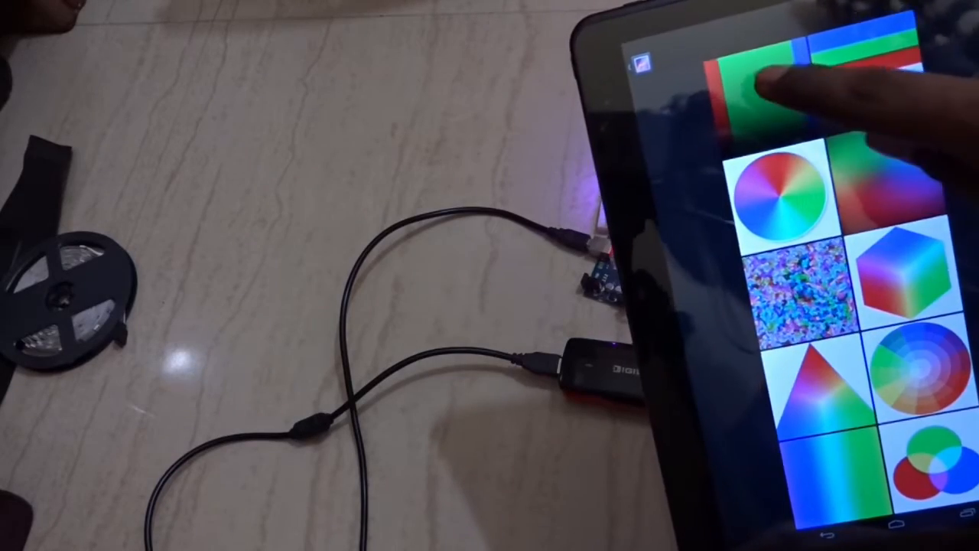
- Choose the triangle gradient picture from the gallery as the colour-picking surface
left_click(765, 84)
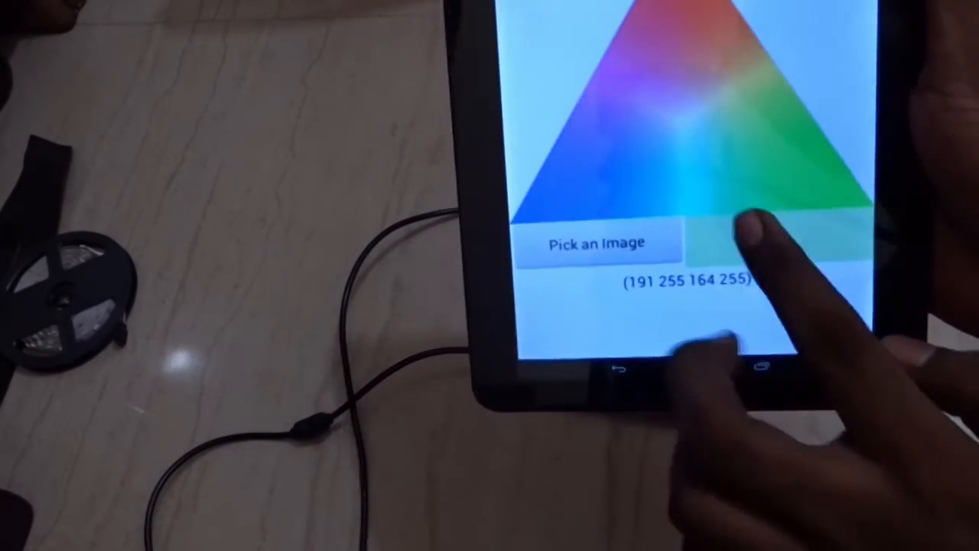
left_click(765, 153)
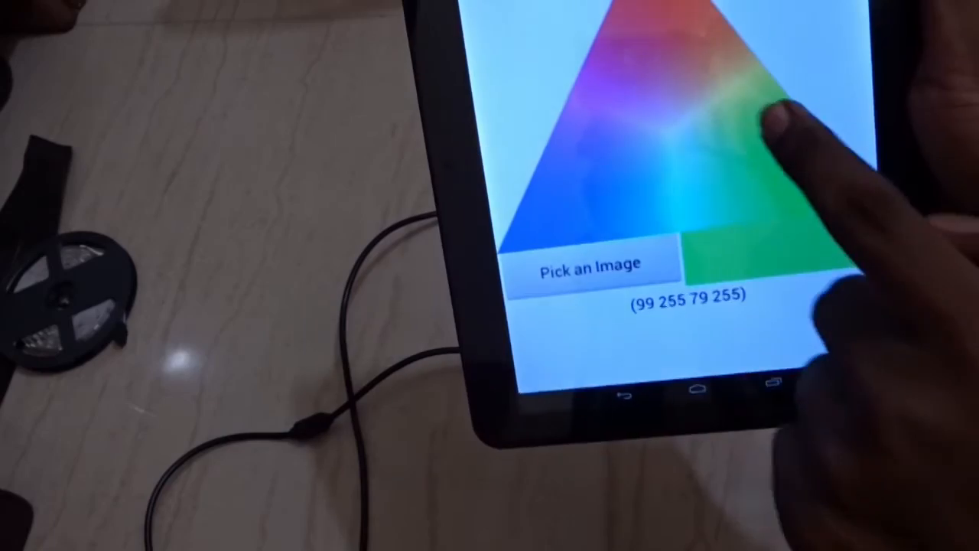